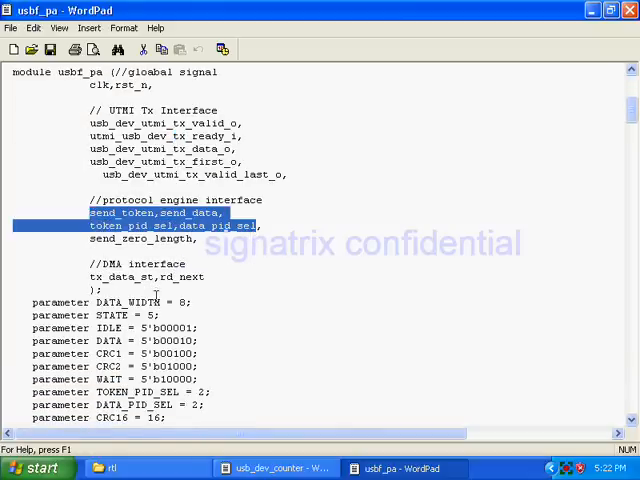
# - Highlight the send_zero_length port line, then scroll further down the module
pyautogui.click(170, 213)
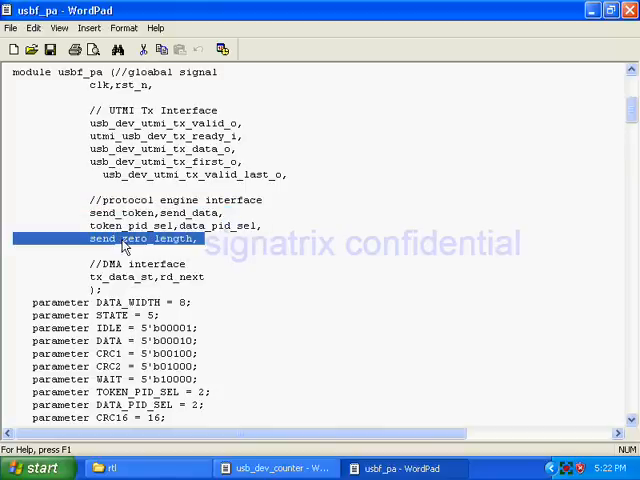
pyautogui.scroll(-3)
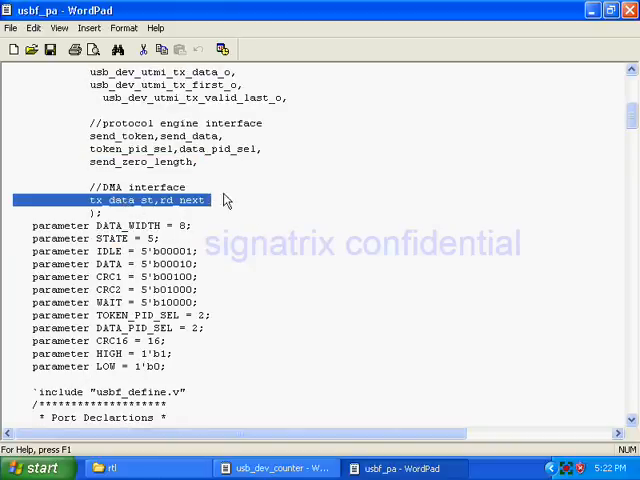
pyautogui.moveTo(234, 160)
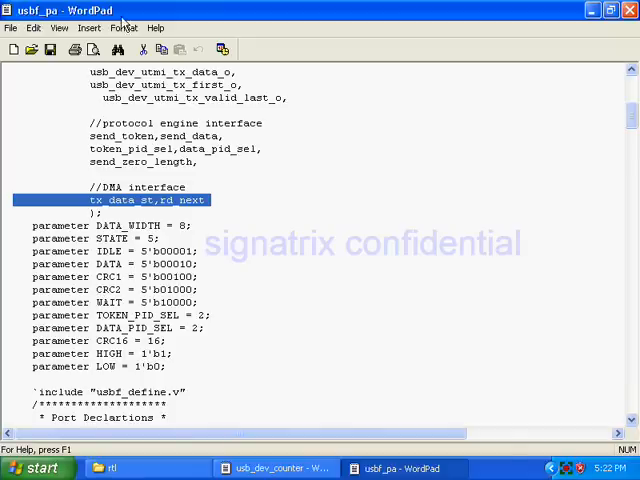
pyautogui.scroll(-3)
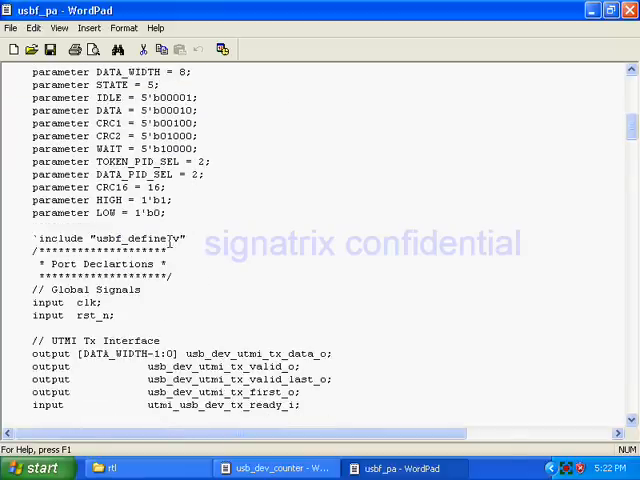
pyautogui.scroll(-3)
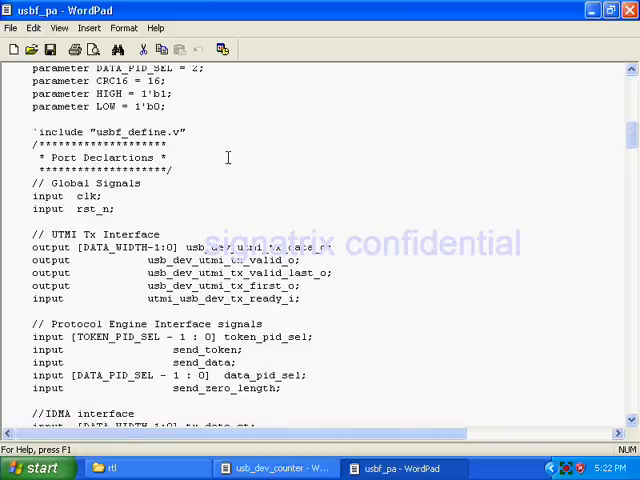
pyautogui.scroll(-3)
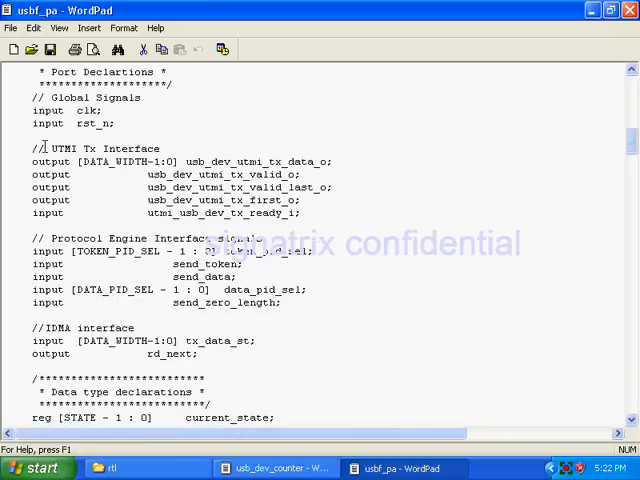
pyautogui.scroll(-3)
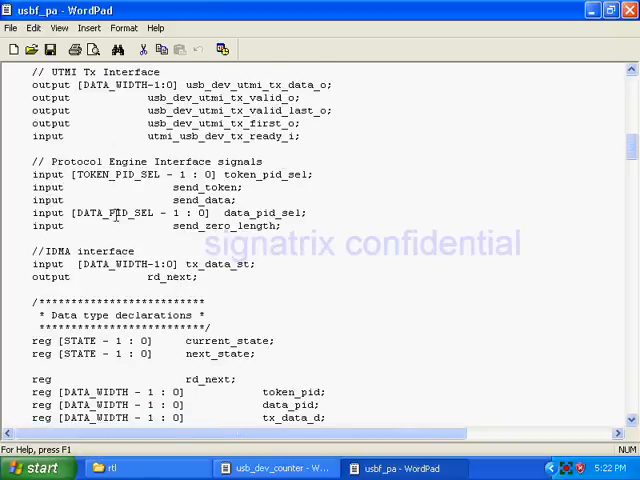
pyautogui.scroll(-3)
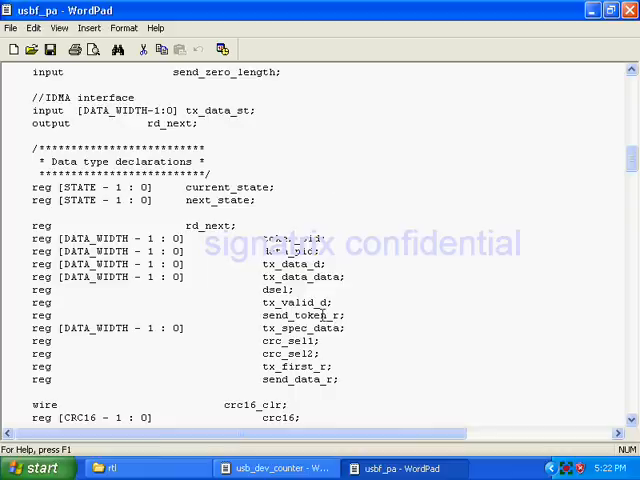
pyautogui.scroll(-3)
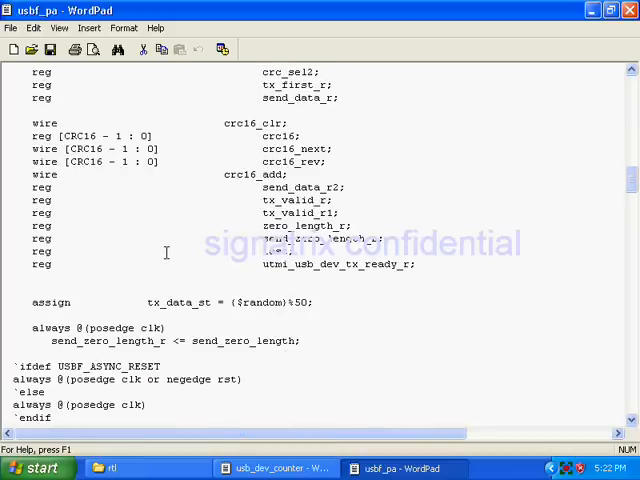
# - Point out the tx_data_st assignment, the $random value, and 'length' in send_zero_length_r
pyautogui.doubleClick(165, 302)
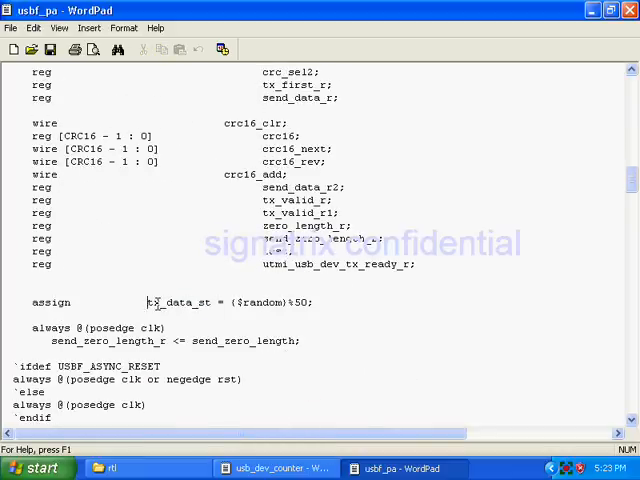
pyautogui.doubleClick(202, 302)
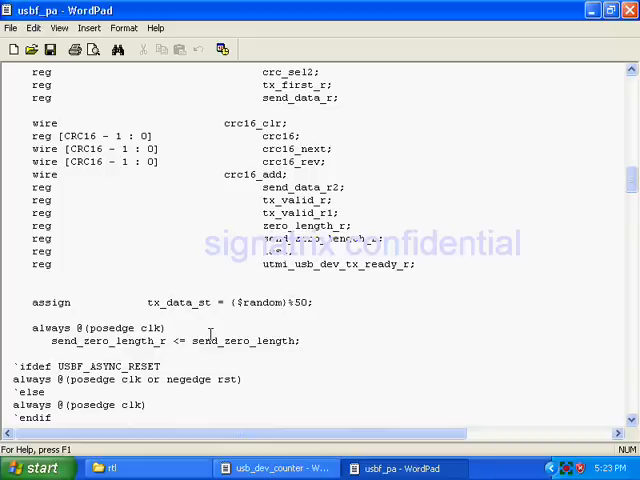
pyautogui.doubleClick(170, 302)
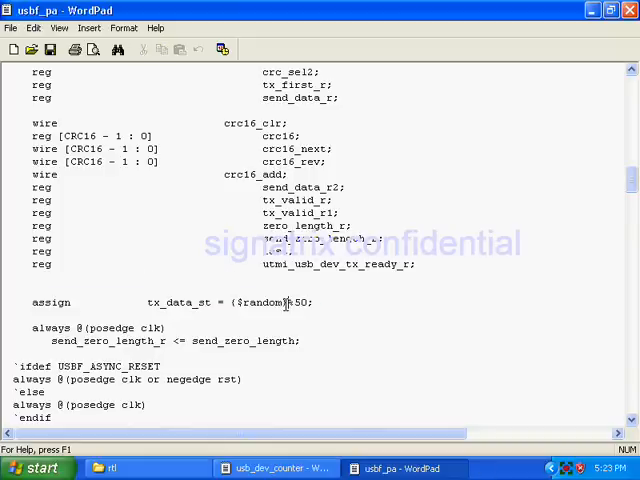
pyautogui.moveTo(265, 310)
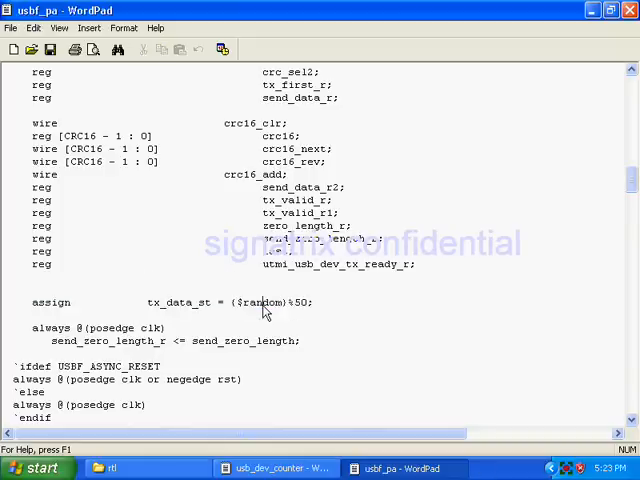
pyautogui.scroll(-3)
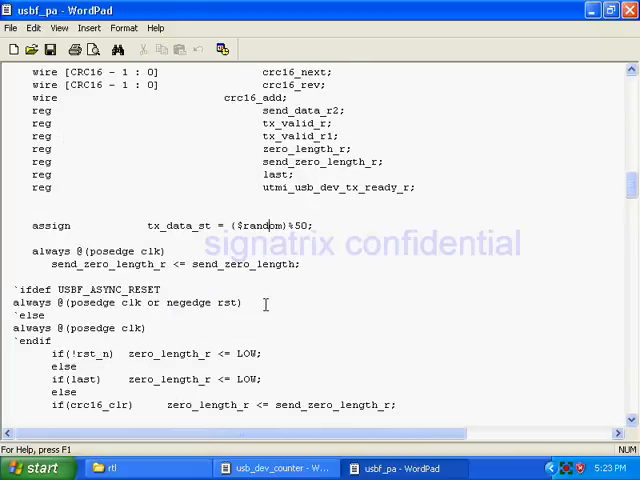
pyautogui.scroll(-3)
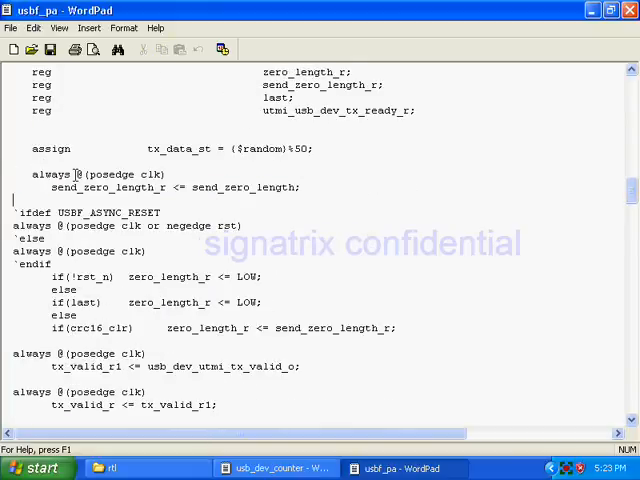
pyautogui.doubleClick(135, 187)
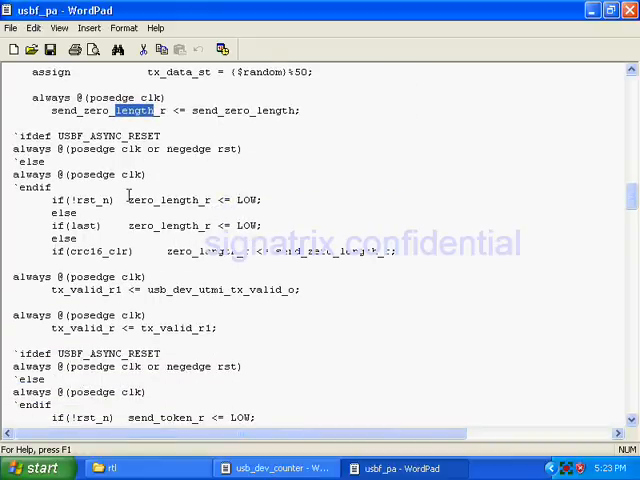
# - Highlight the send_token_r HIGH line and tx ready condition, reaching the Data path Muxes
pyautogui.scroll(-3)
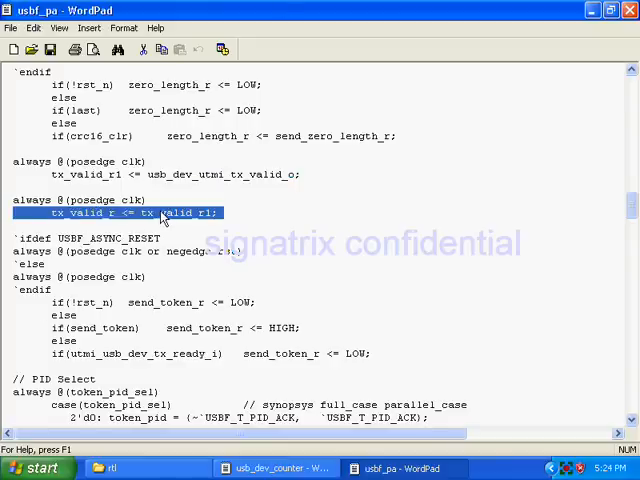
pyautogui.doubleClick(88, 212)
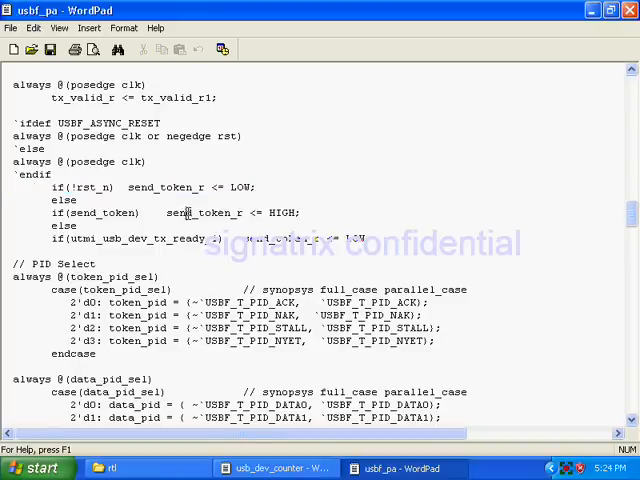
pyautogui.tripleClick(160, 212)
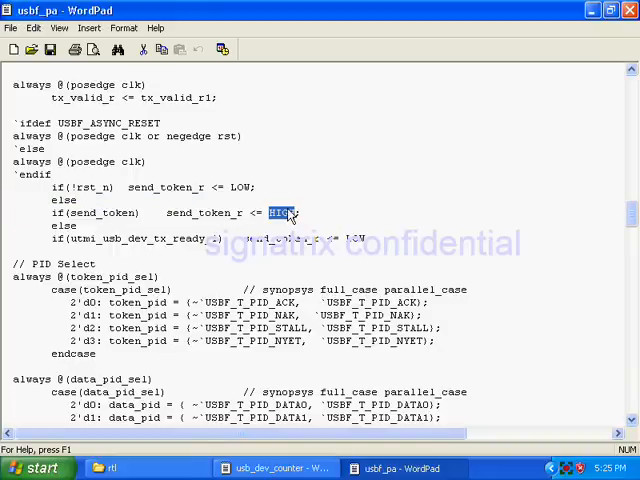
pyautogui.tripleClick(205, 212)
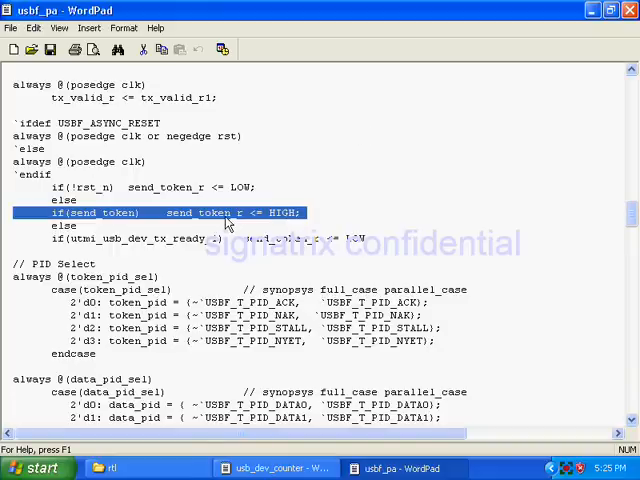
pyautogui.doubleClick(110, 238)
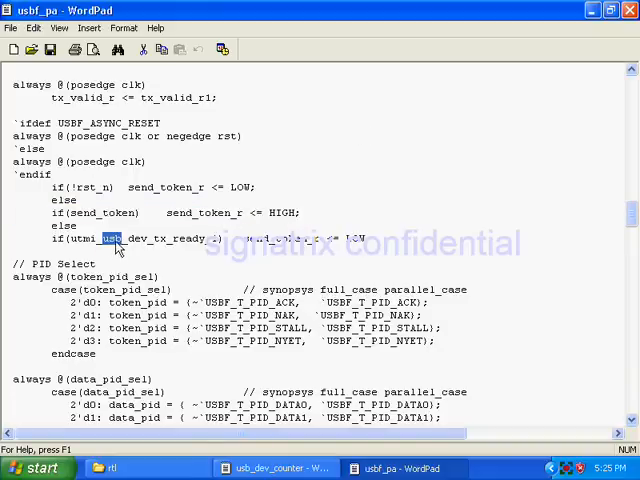
pyautogui.doubleClick(188, 239)
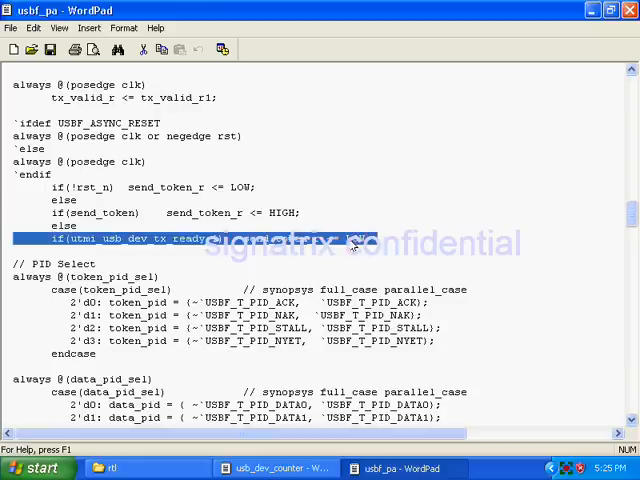
pyautogui.scroll(-3)
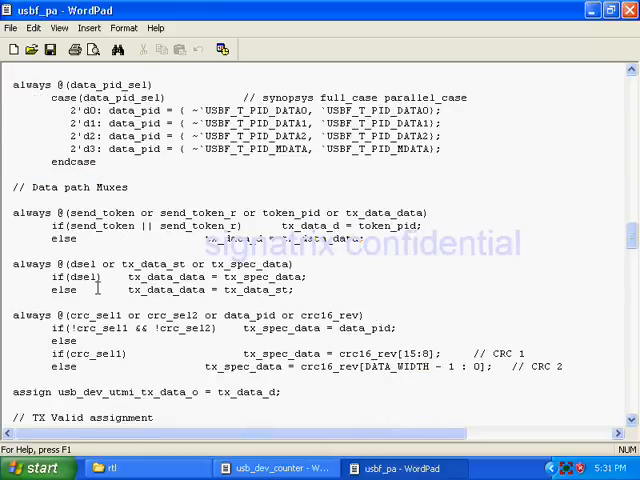
# - Highlight the dsel line and else-branch tx_data name, then scroll to the TX Valid assignment
pyautogui.doubleClick(83, 277)
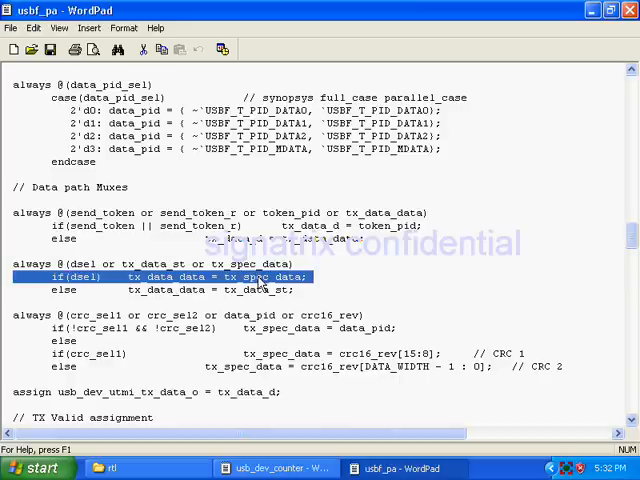
pyautogui.click(100, 289)
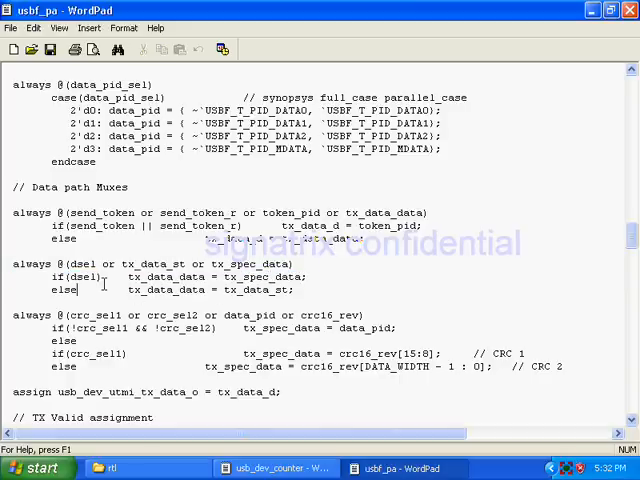
pyautogui.doubleClick(245, 289)
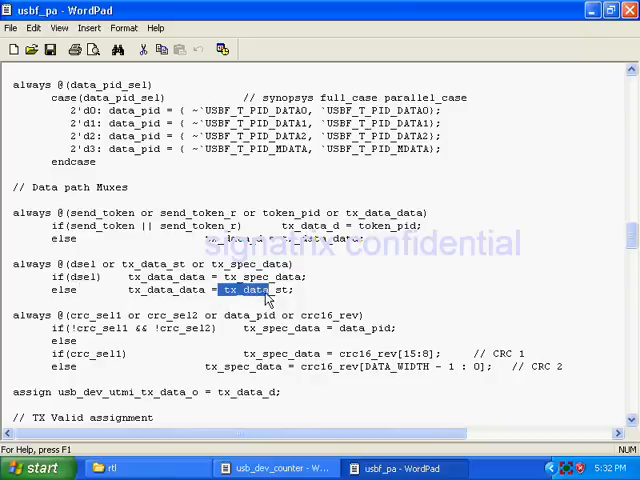
pyautogui.scroll(-3)
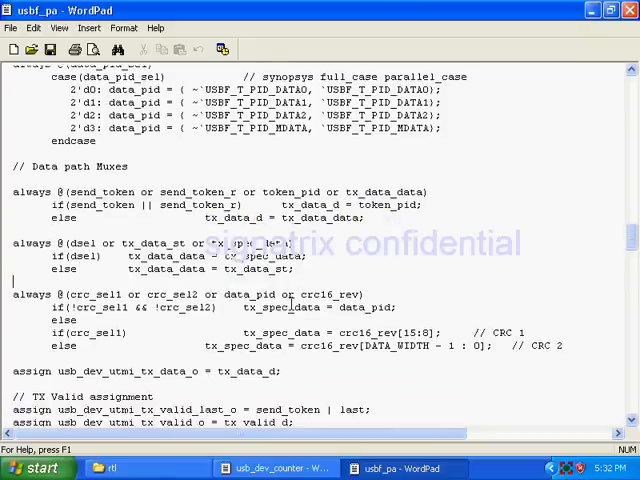
pyautogui.scroll(-3)
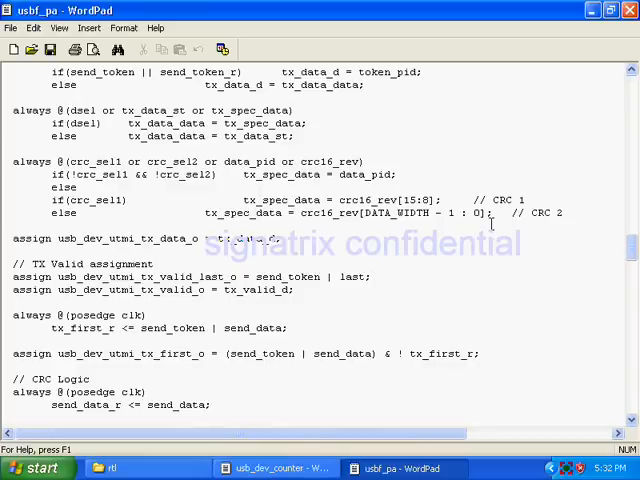
# - Highlight the usb_dev_utmi_tx_data_o assignment line and the usb_dev_utmi_tx_first_o signal name
pyautogui.scroll(-3)
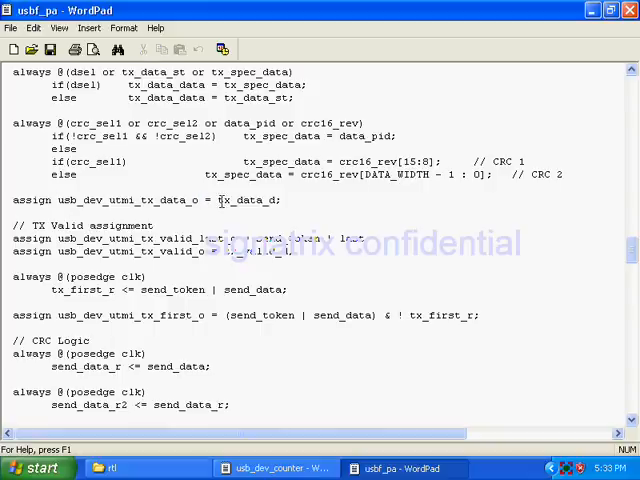
pyautogui.doubleClick(248, 199)
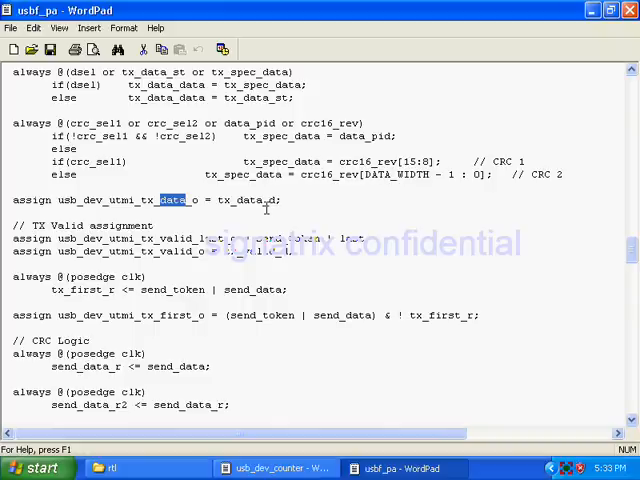
pyautogui.tripleClick(145, 200)
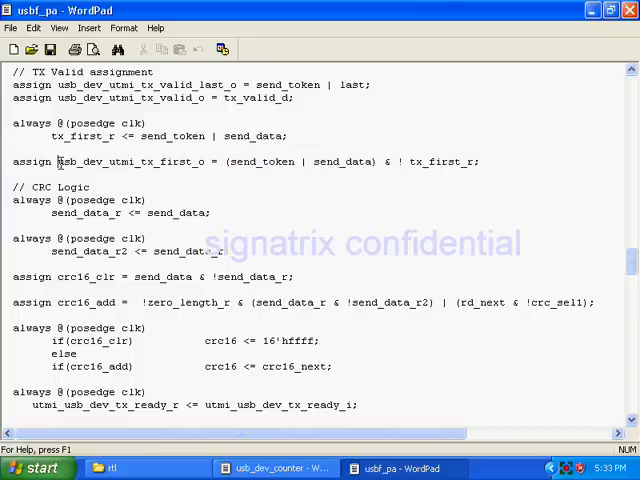
pyautogui.doubleClick(130, 161)
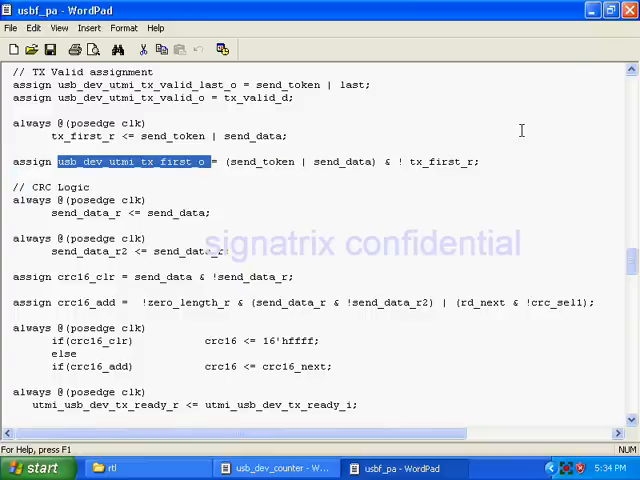
# - Highlight and then deselect the crc16_clr line and the crc16_add signal name
pyautogui.scroll(-3)
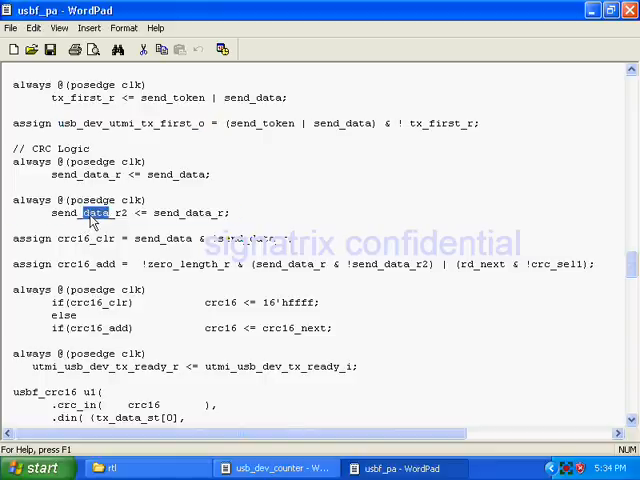
pyautogui.tripleClick(140, 212)
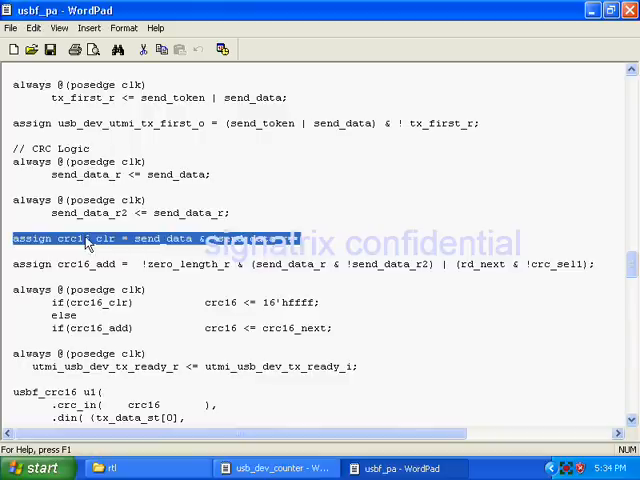
pyautogui.click(63, 238)
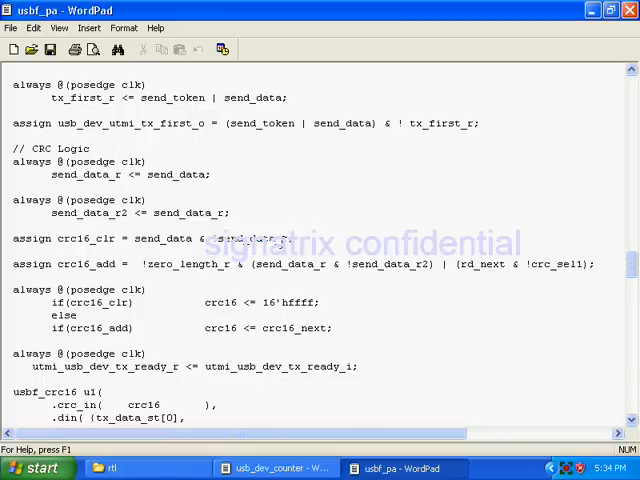
pyautogui.moveTo(283, 181)
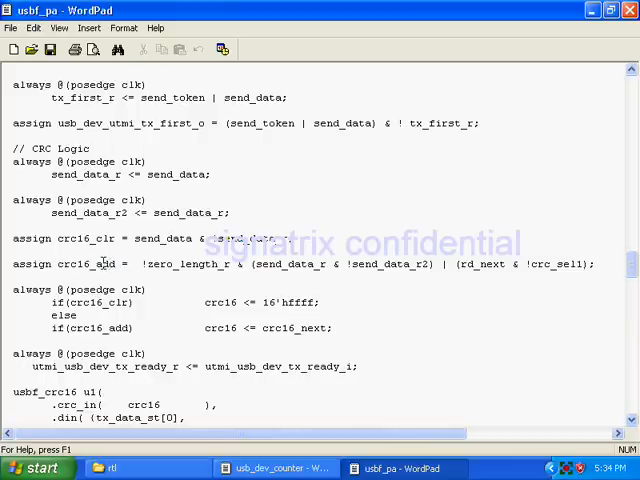
pyautogui.doubleClick(84, 263)
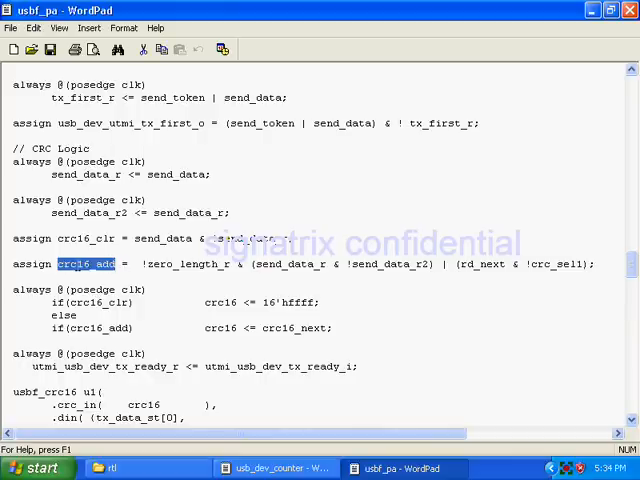
pyautogui.click(285, 264)
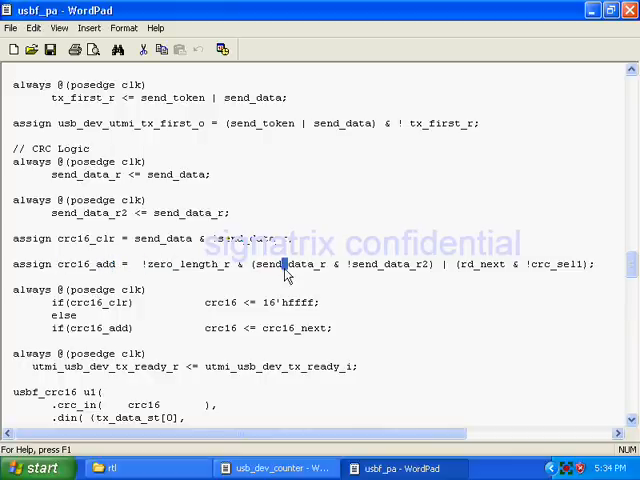